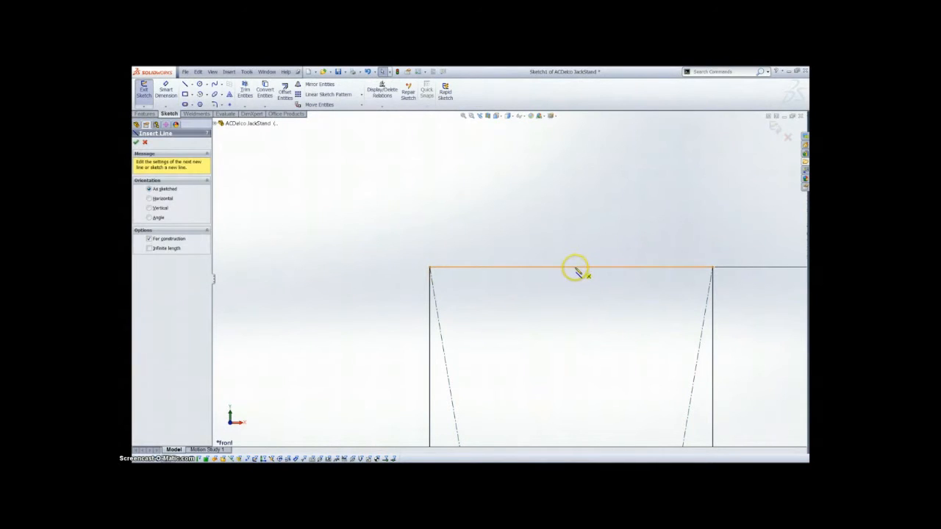
Draw the slanted side with a small rounded top and a sweeping arc ending on the centre line.
{"action": "left_click", "coordinate": [574, 270]}
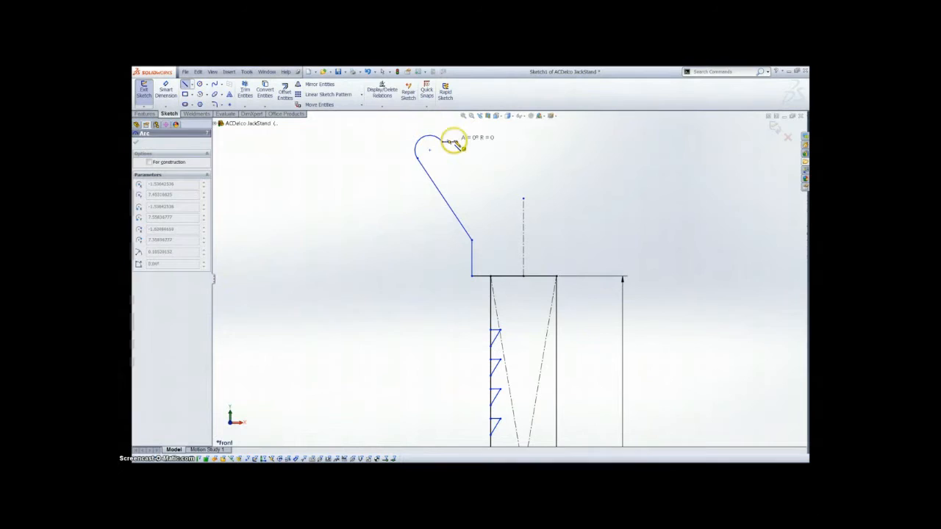
{"action": "left_click_drag", "start_coordinate": [452, 144], "coordinate": [522, 202]}
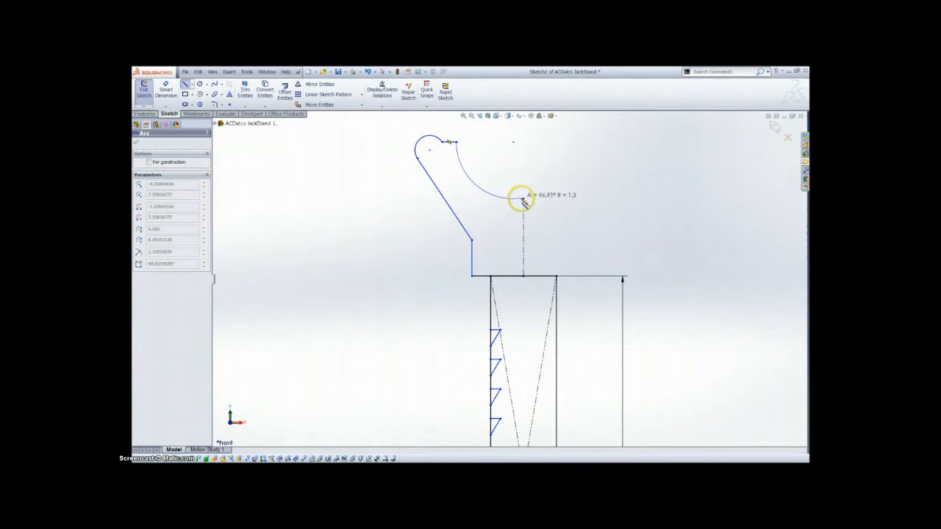
{"action": "left_click_drag", "start_coordinate": [522, 204], "coordinate": [528, 208]}
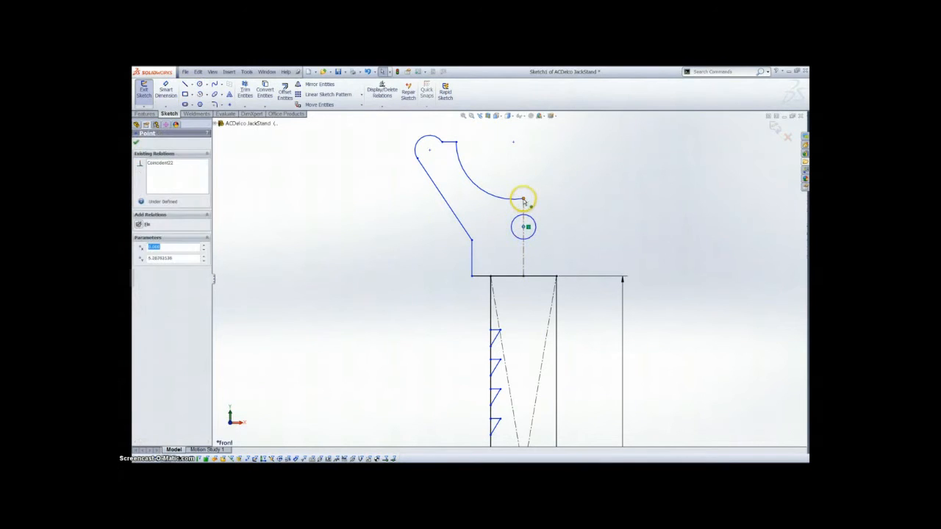
Merge the arc endpoint with the small circle's centre and dimension it 1.500 above the base.
{"action": "left_click", "coordinate": [524, 200]}
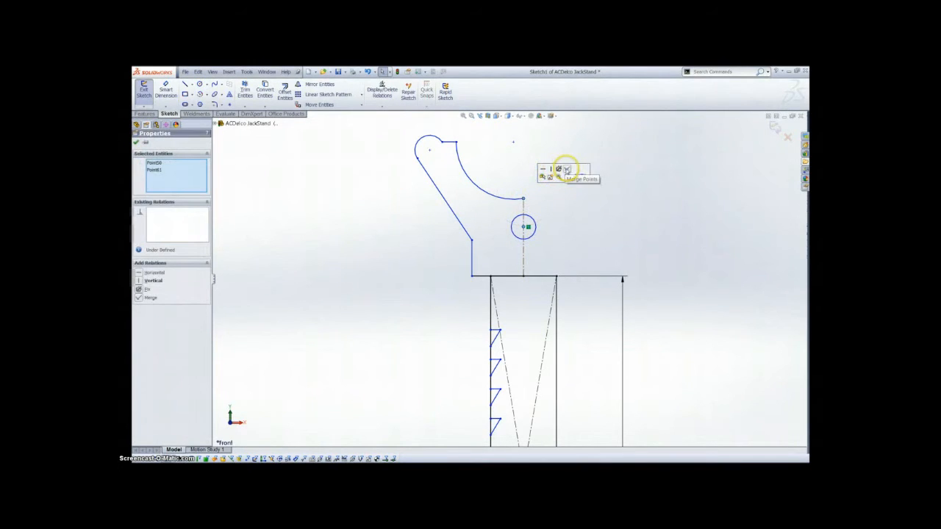
{"action": "left_click", "coordinate": [566, 170]}
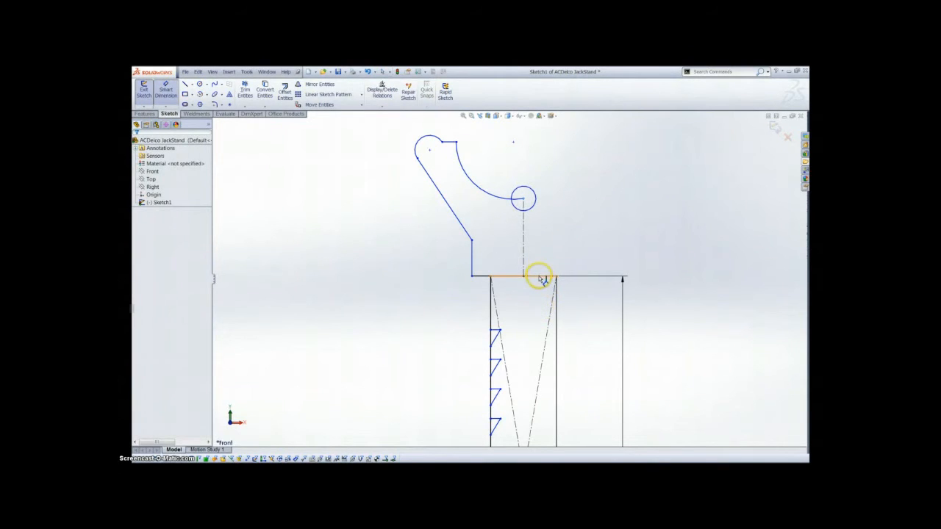
{"action": "left_click", "coordinate": [514, 275]}
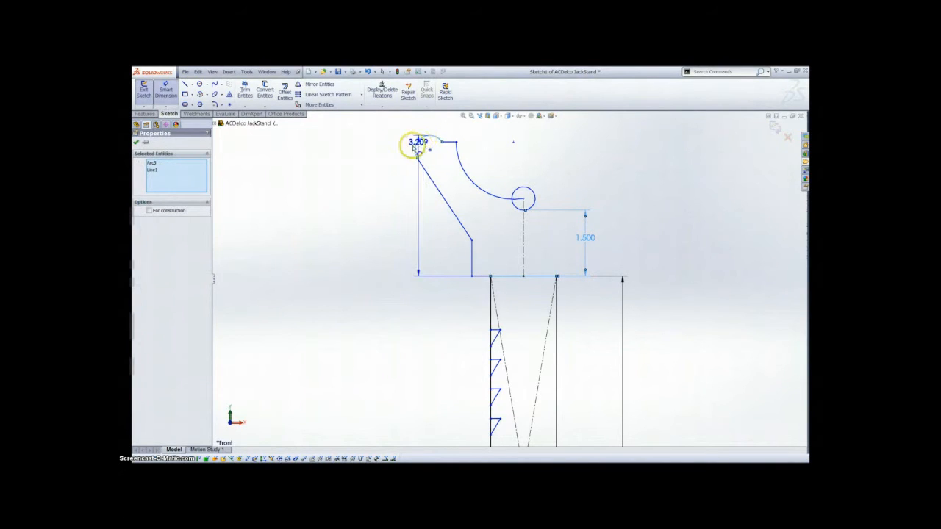
Add the 2.500 overall height and 2.250 slanted-side height dimensions.
{"action": "left_click_drag", "start_coordinate": [415, 142], "coordinate": [372, 206]}
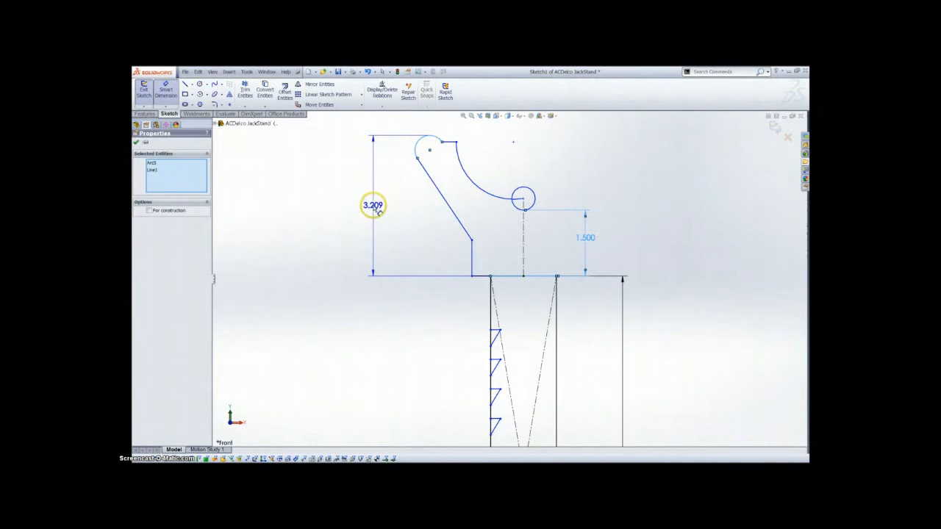
{"action": "double_click", "coordinate": [372, 205]}
{"action": "type", "text": "2.500"}
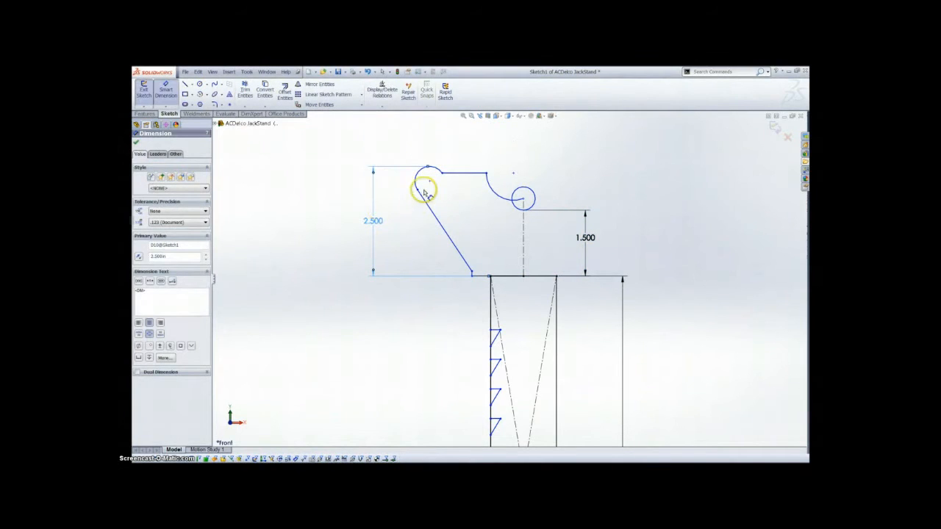
{"action": "left_click", "coordinate": [511, 278]}
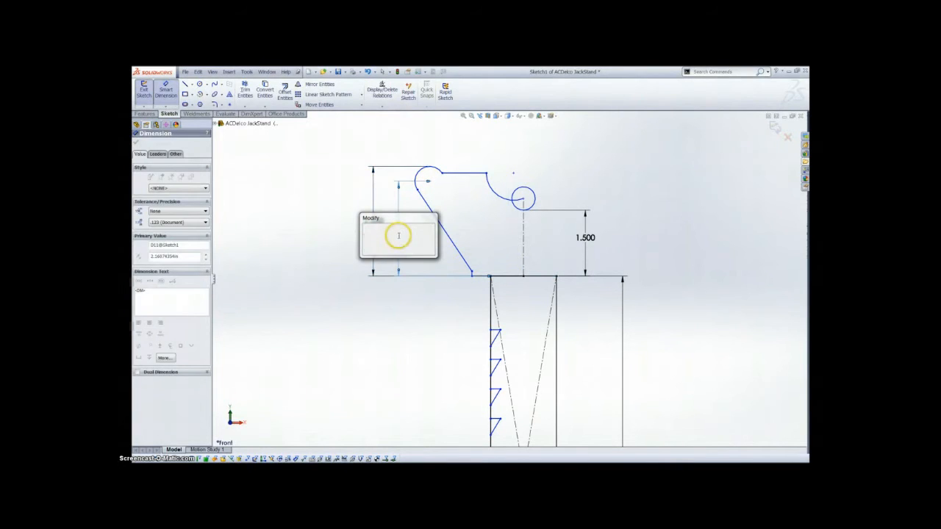
{"action": "type", "text": "2.250"}
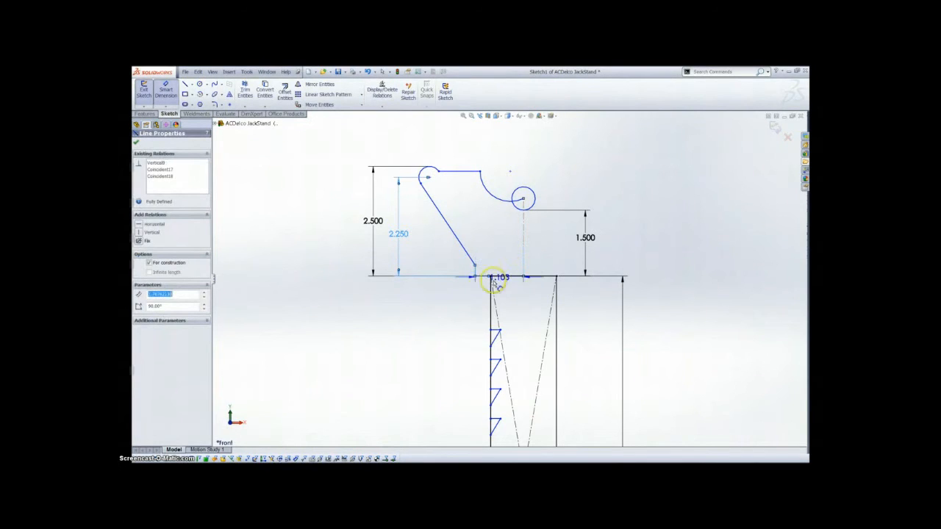
Set the horizontal offset from centre to 1.053, then edit the short .750 height and top flat width.
{"action": "left_click_drag", "start_coordinate": [500, 278], "coordinate": [439, 314]}
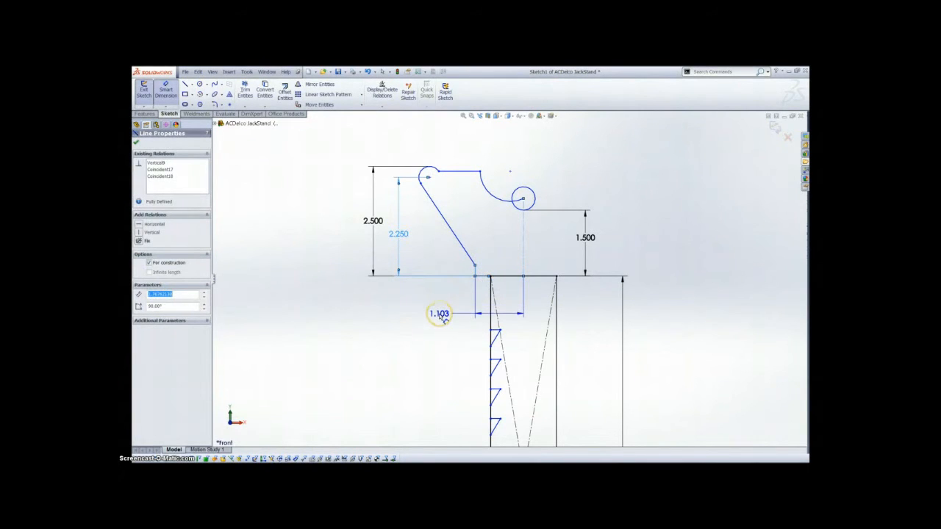
{"action": "double_click", "coordinate": [439, 314]}
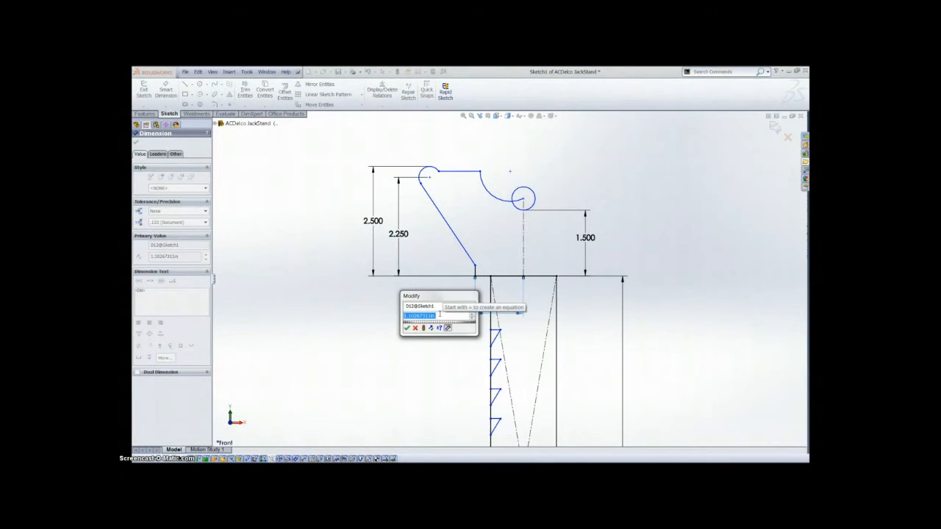
{"action": "type", "text": "1.053"}
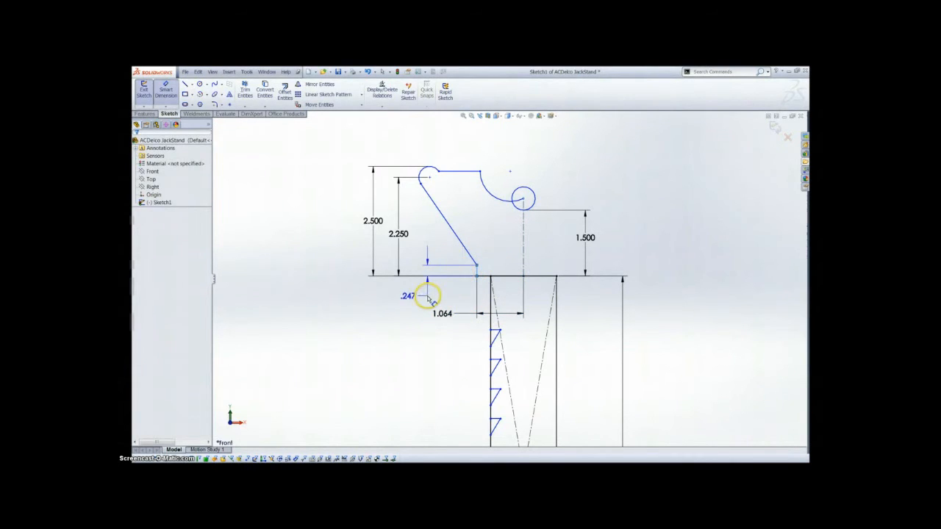
{"action": "double_click", "coordinate": [408, 296]}
{"action": "type", "text": ".750"}
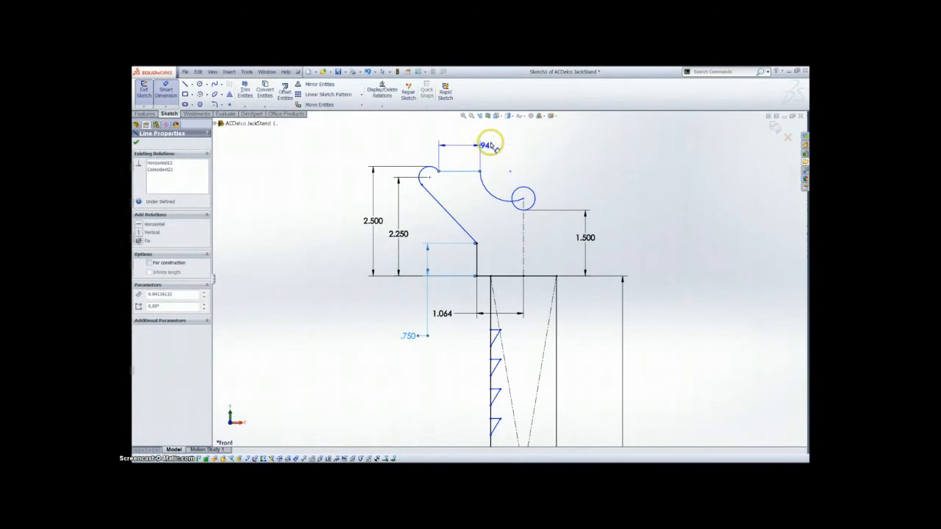
{"action": "double_click", "coordinate": [485, 145]}
{"action": "type", "text": ".250"}
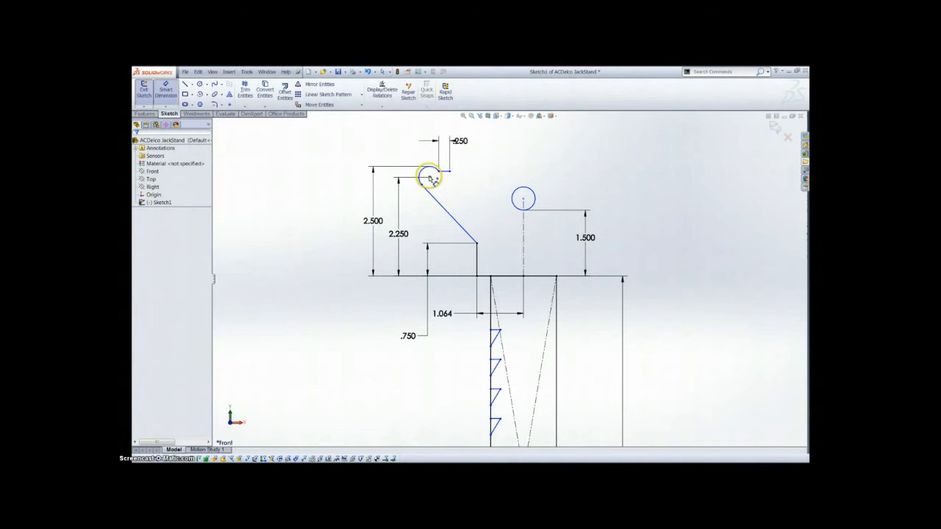
Dimension the rounded top's width to the centre line and place the 1.625 circle dimension.
{"action": "left_click", "coordinate": [429, 177]}
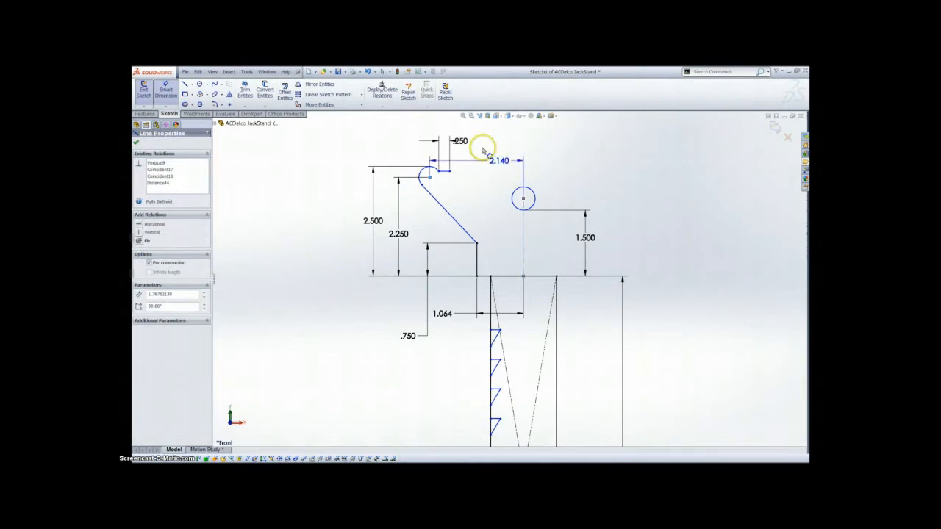
{"action": "left_click", "coordinate": [498, 161]}
{"action": "type", "text": "1.625"}
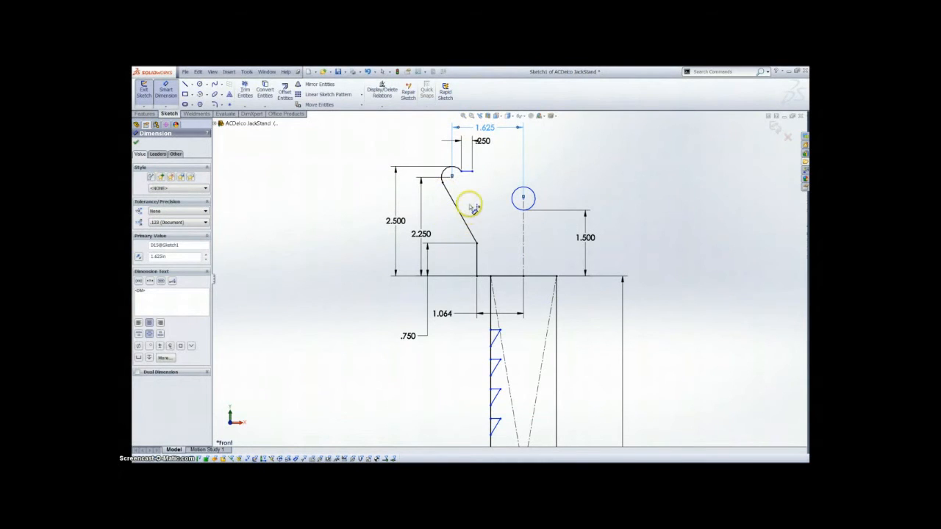
{"action": "left_click", "coordinate": [460, 176]}
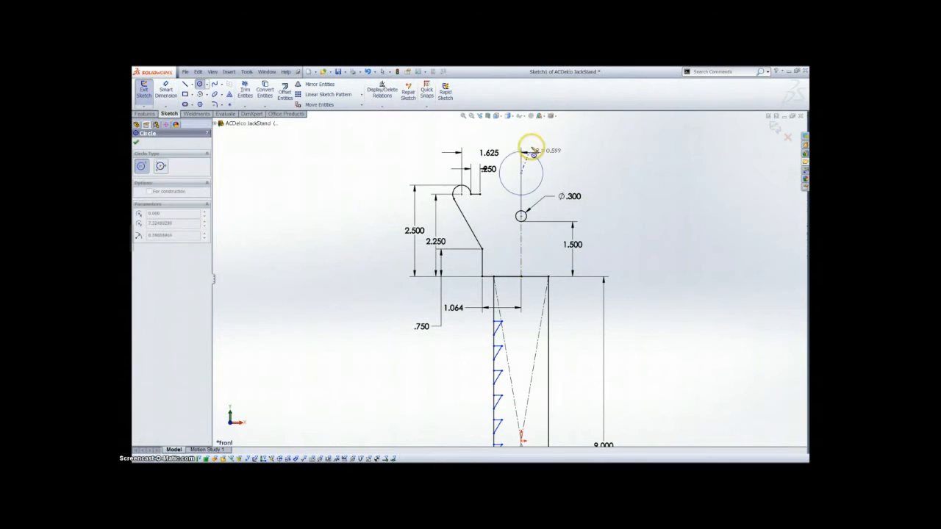
Draw a large circle above the pivot, passing through the ledge corner and touching the small circle.
{"action": "left_click", "coordinate": [523, 174]}
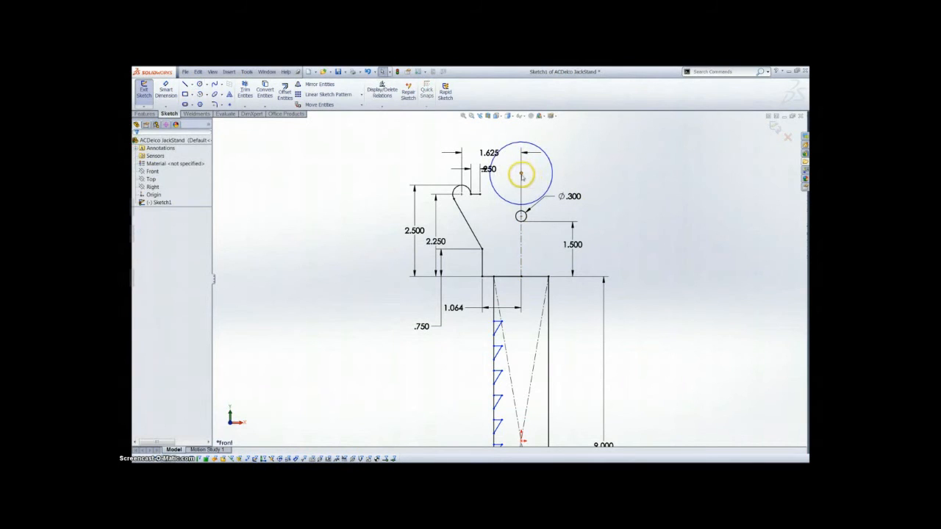
{"action": "left_click", "coordinate": [522, 216]}
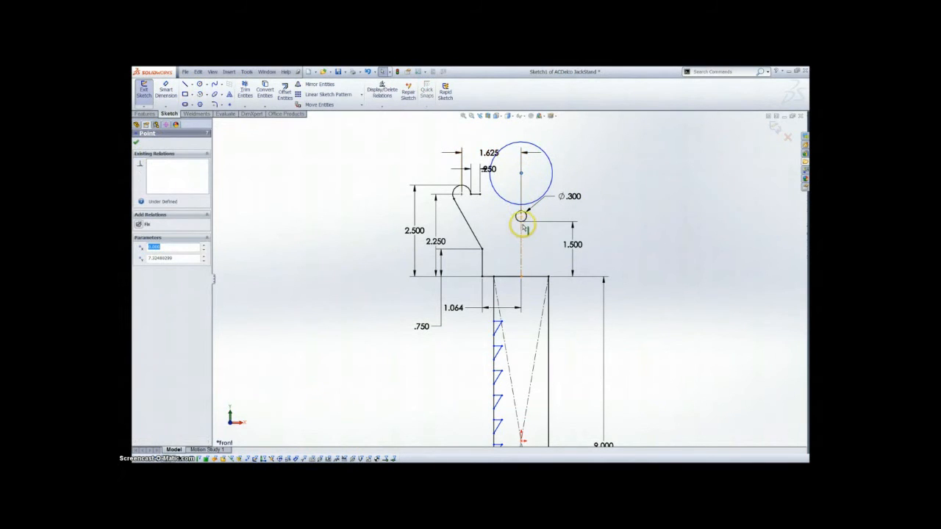
{"action": "left_click", "coordinate": [521, 216]}
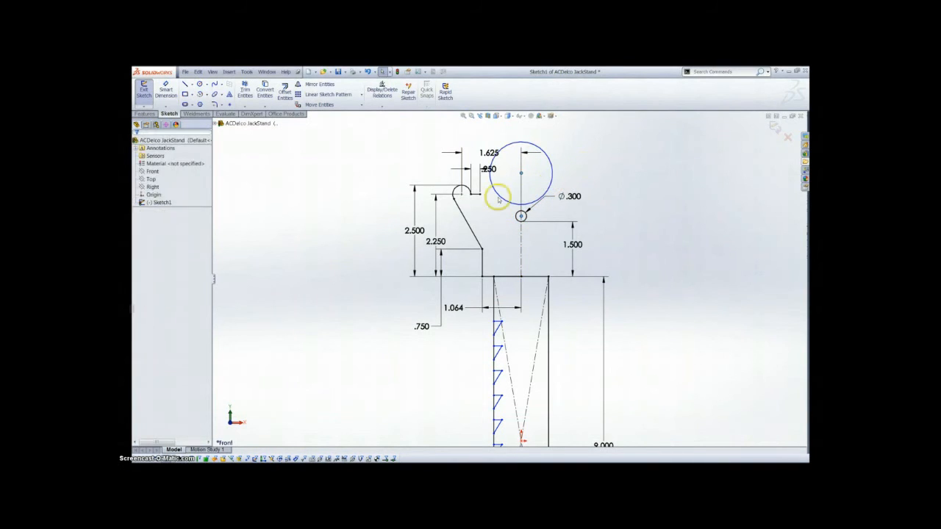
{"action": "left_click", "coordinate": [481, 190]}
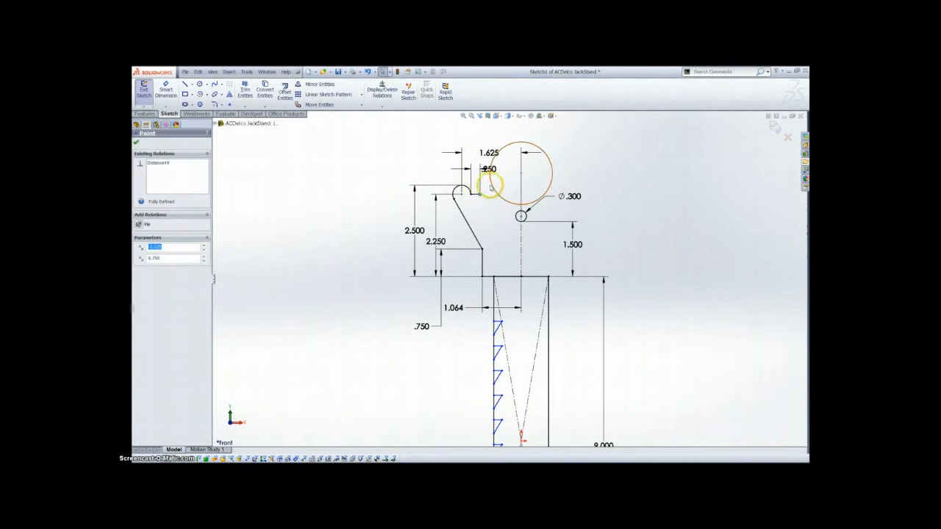
{"action": "left_click", "coordinate": [518, 169]}
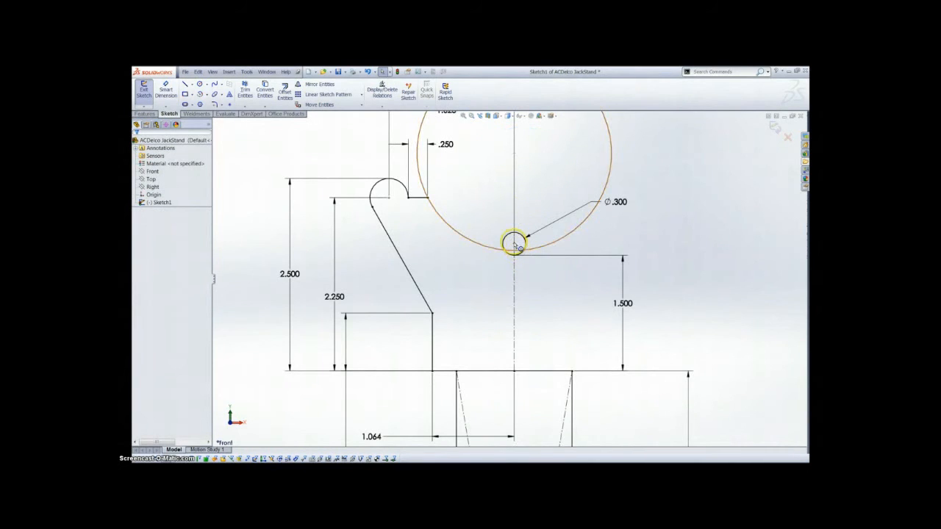
{"action": "left_click", "coordinate": [515, 241]}
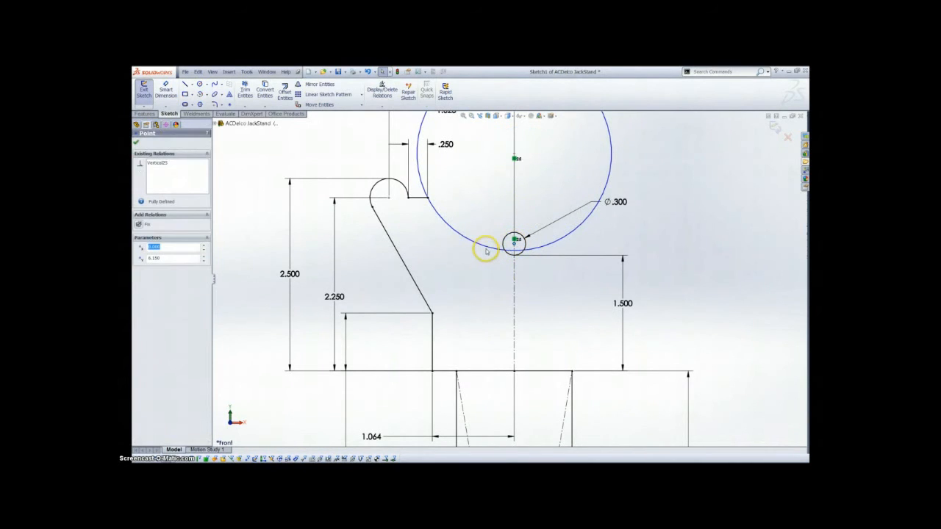
{"action": "left_click", "coordinate": [487, 252]}
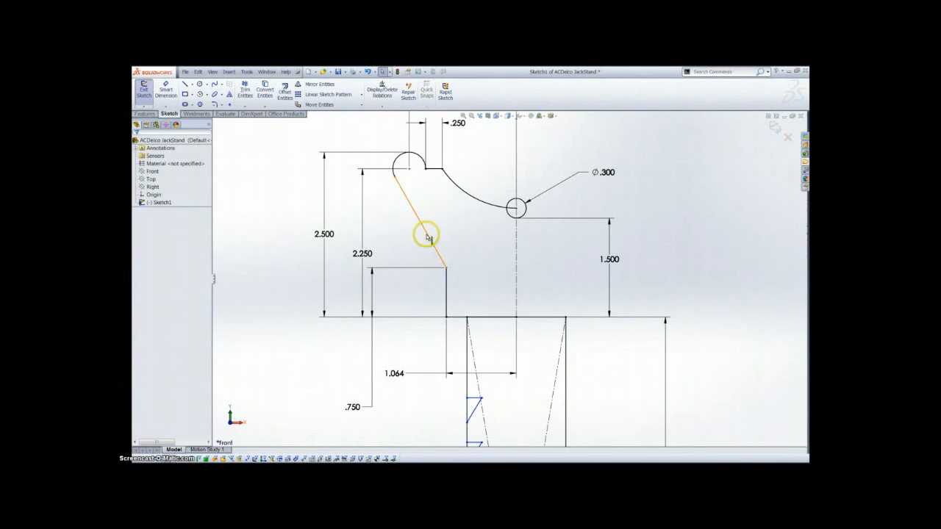
Mirror the chained left-half outline about the vertical centreline.
{"action": "right_click", "coordinate": [426, 236]}
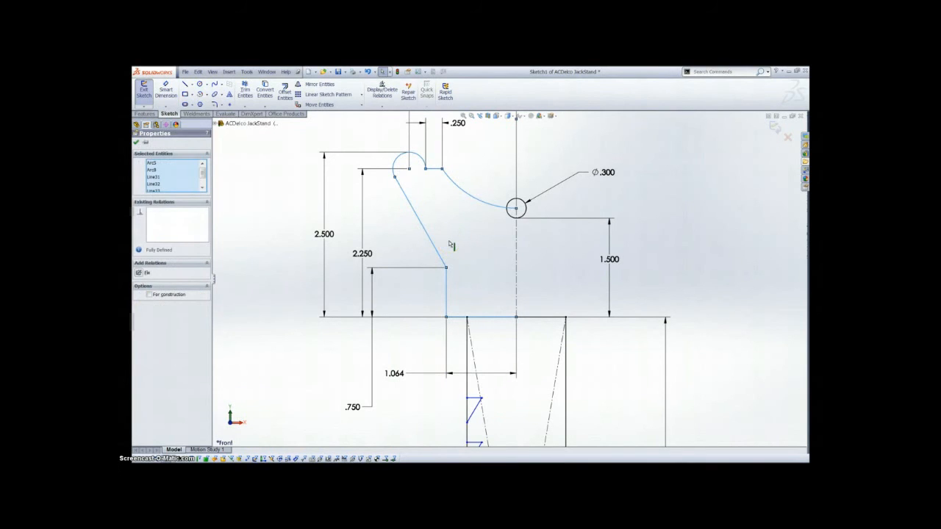
{"action": "left_click", "coordinate": [322, 84]}
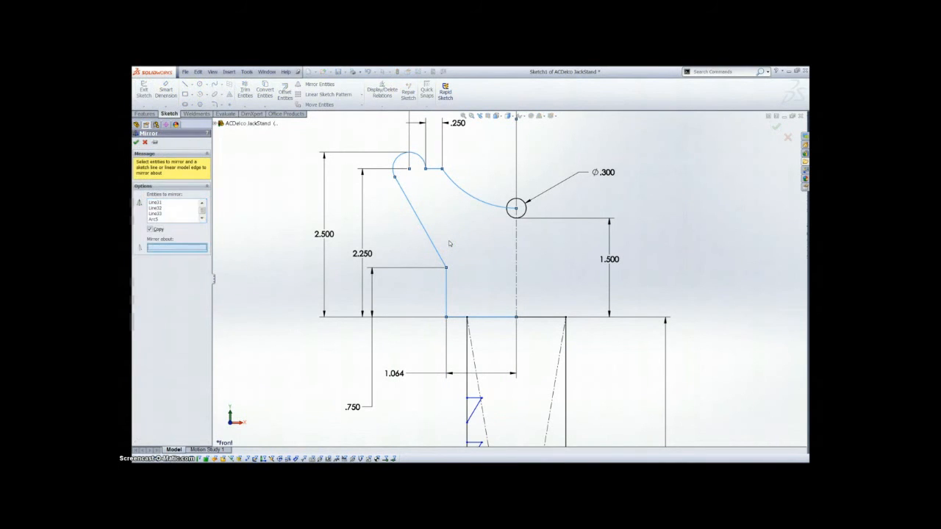
{"action": "left_click", "coordinate": [515, 246]}
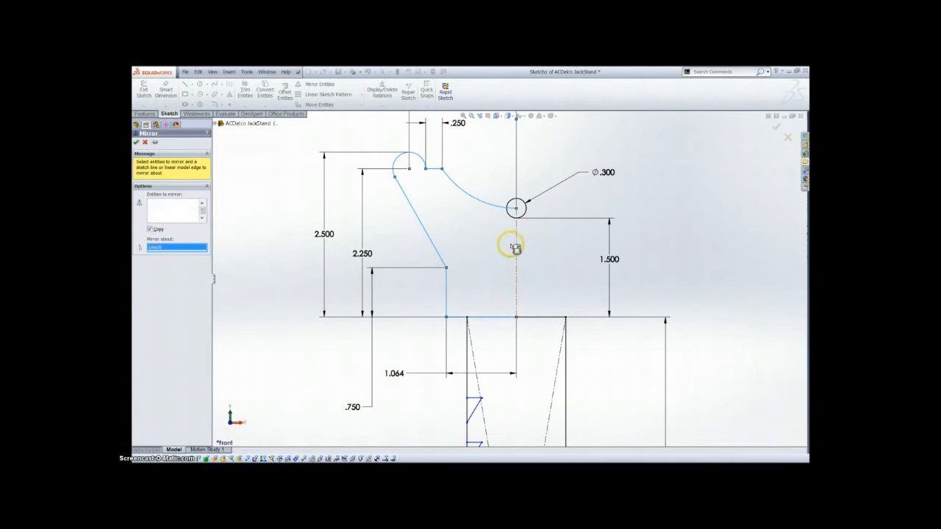
{"action": "left_click", "coordinate": [136, 142]}
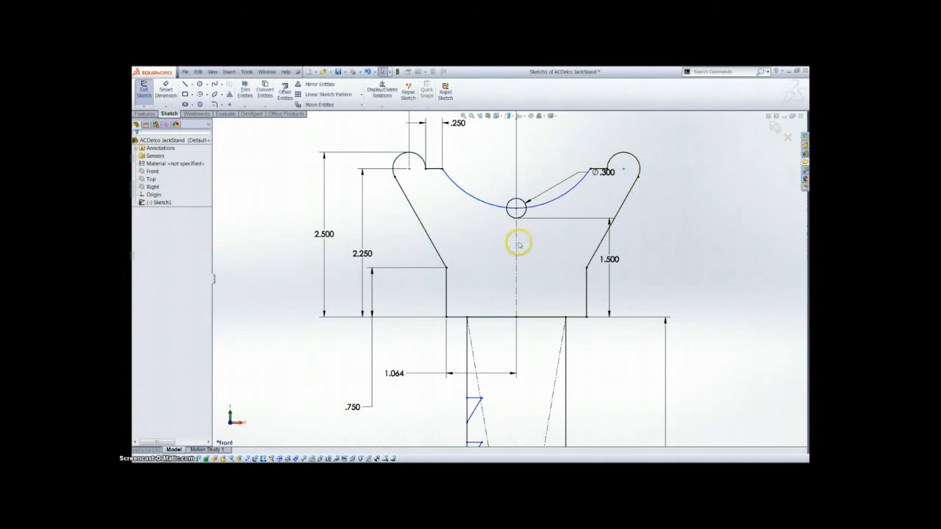
{"action": "mouse_move", "coordinate": [747, 198]}
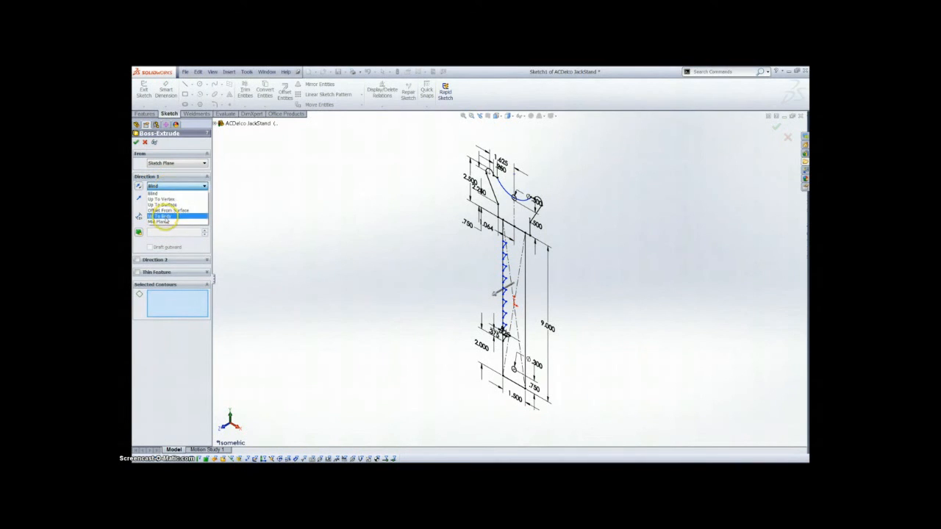
Extrude both sketch regions Mid Plane to 1.000 in, forming the solid jack stand.
{"action": "left_click", "coordinate": [160, 221]}
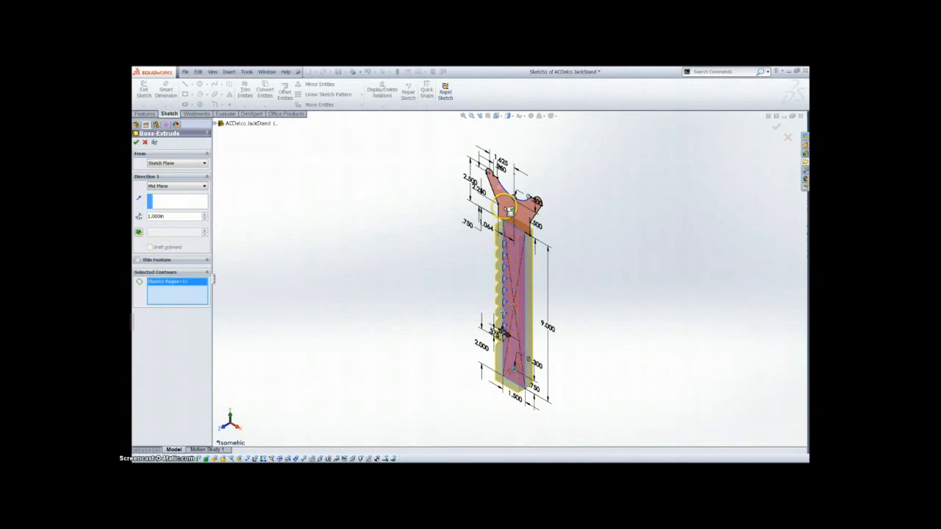
{"action": "left_click", "coordinate": [508, 199]}
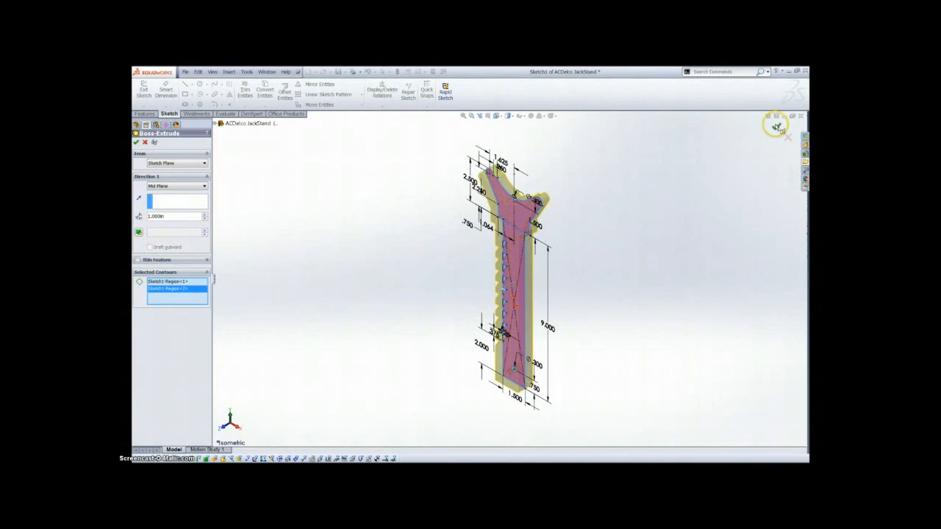
{"action": "left_click", "coordinate": [136, 143]}
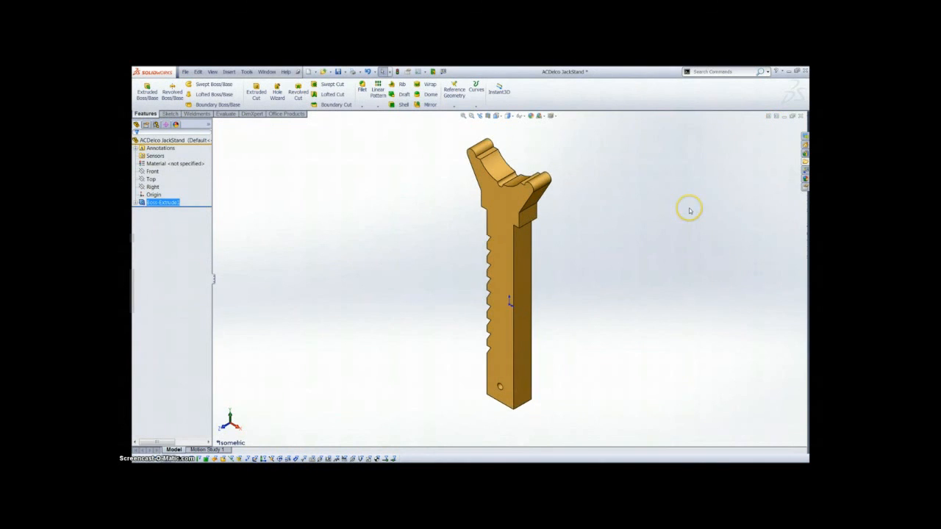